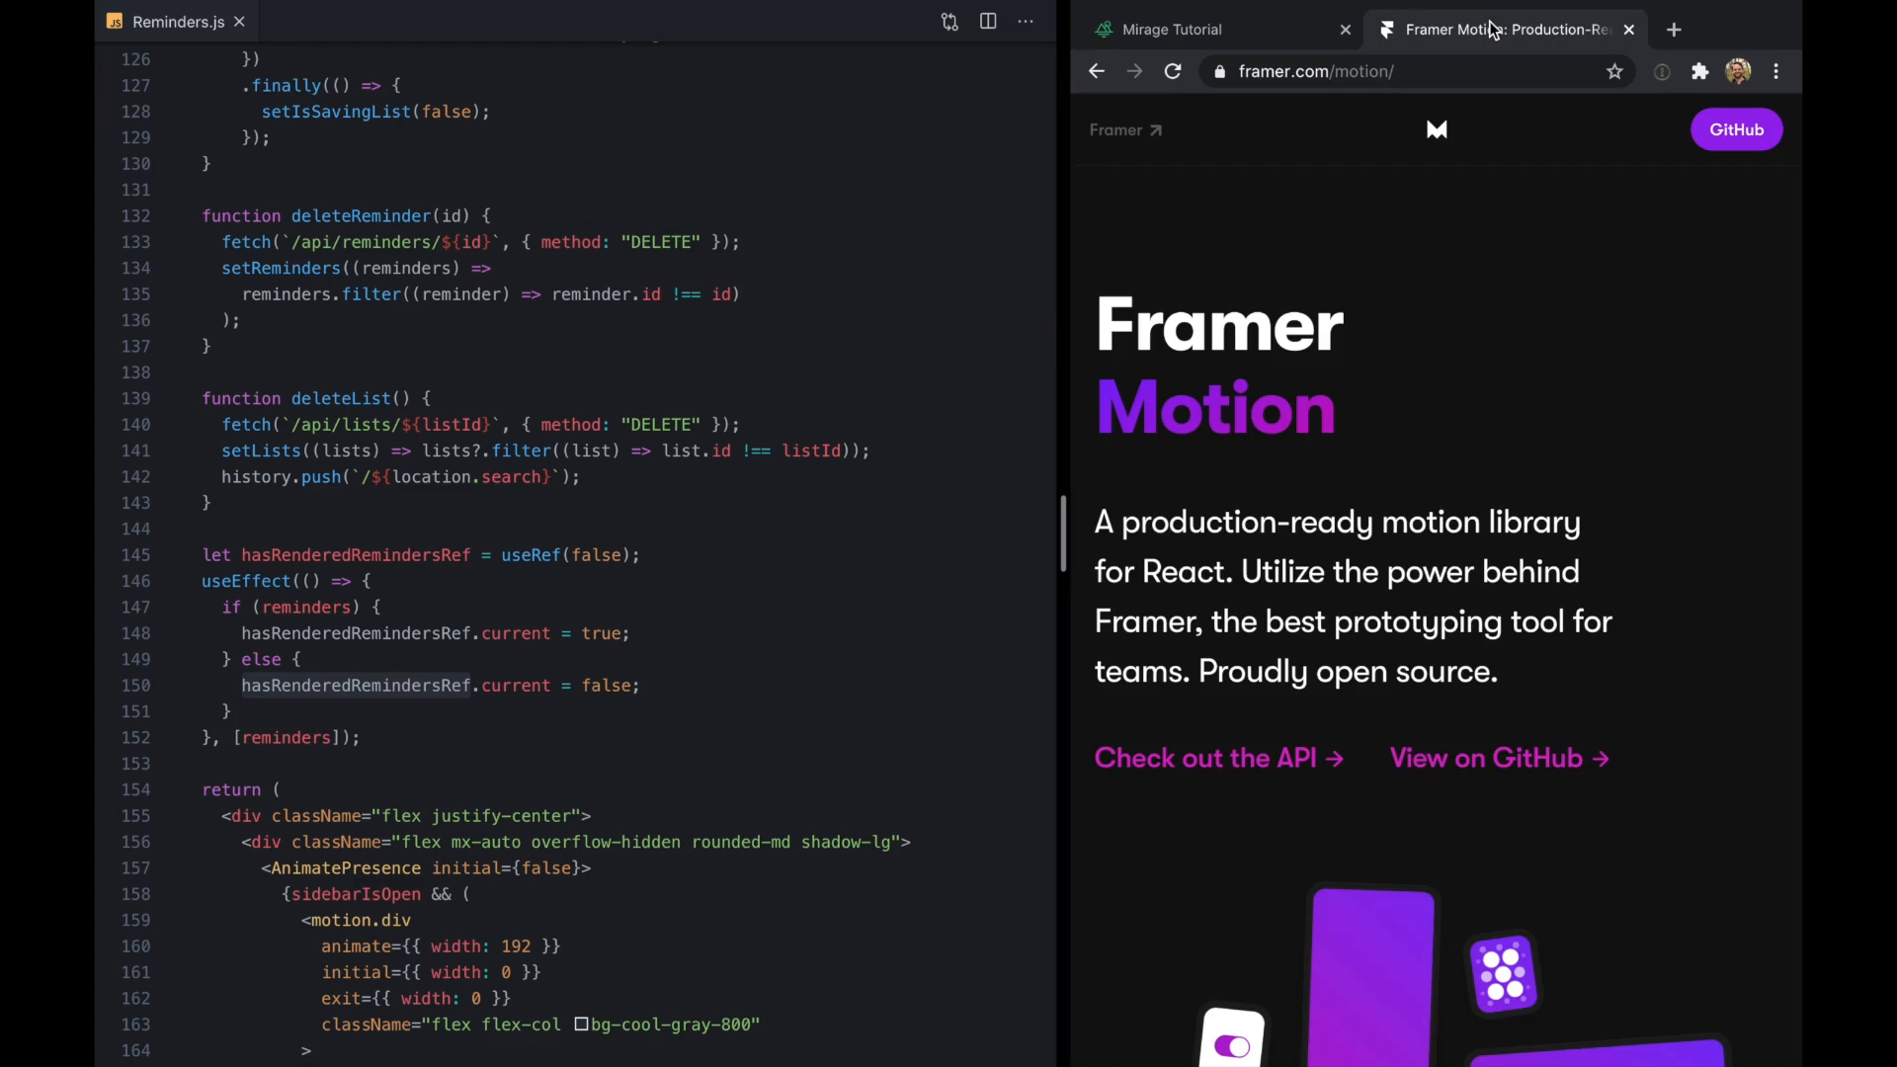
scroll("down", 3)
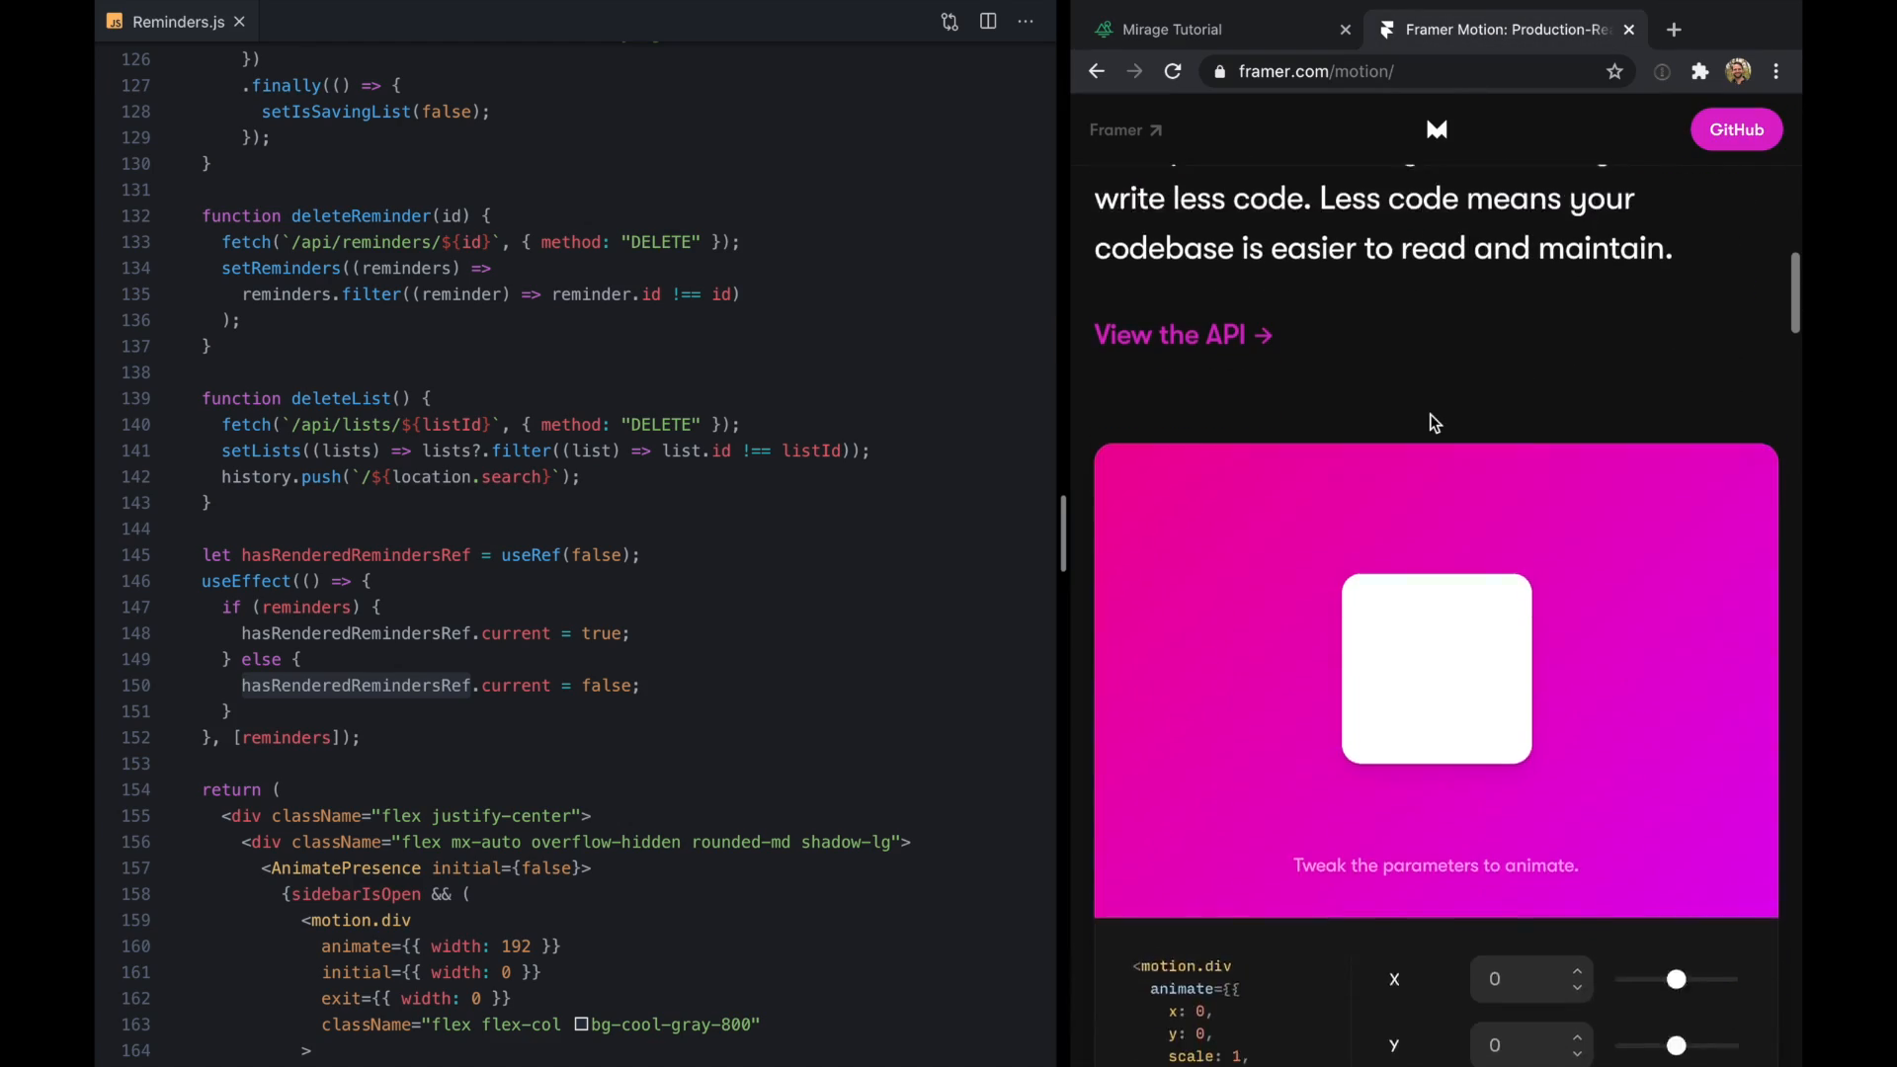
scroll("down", 3)
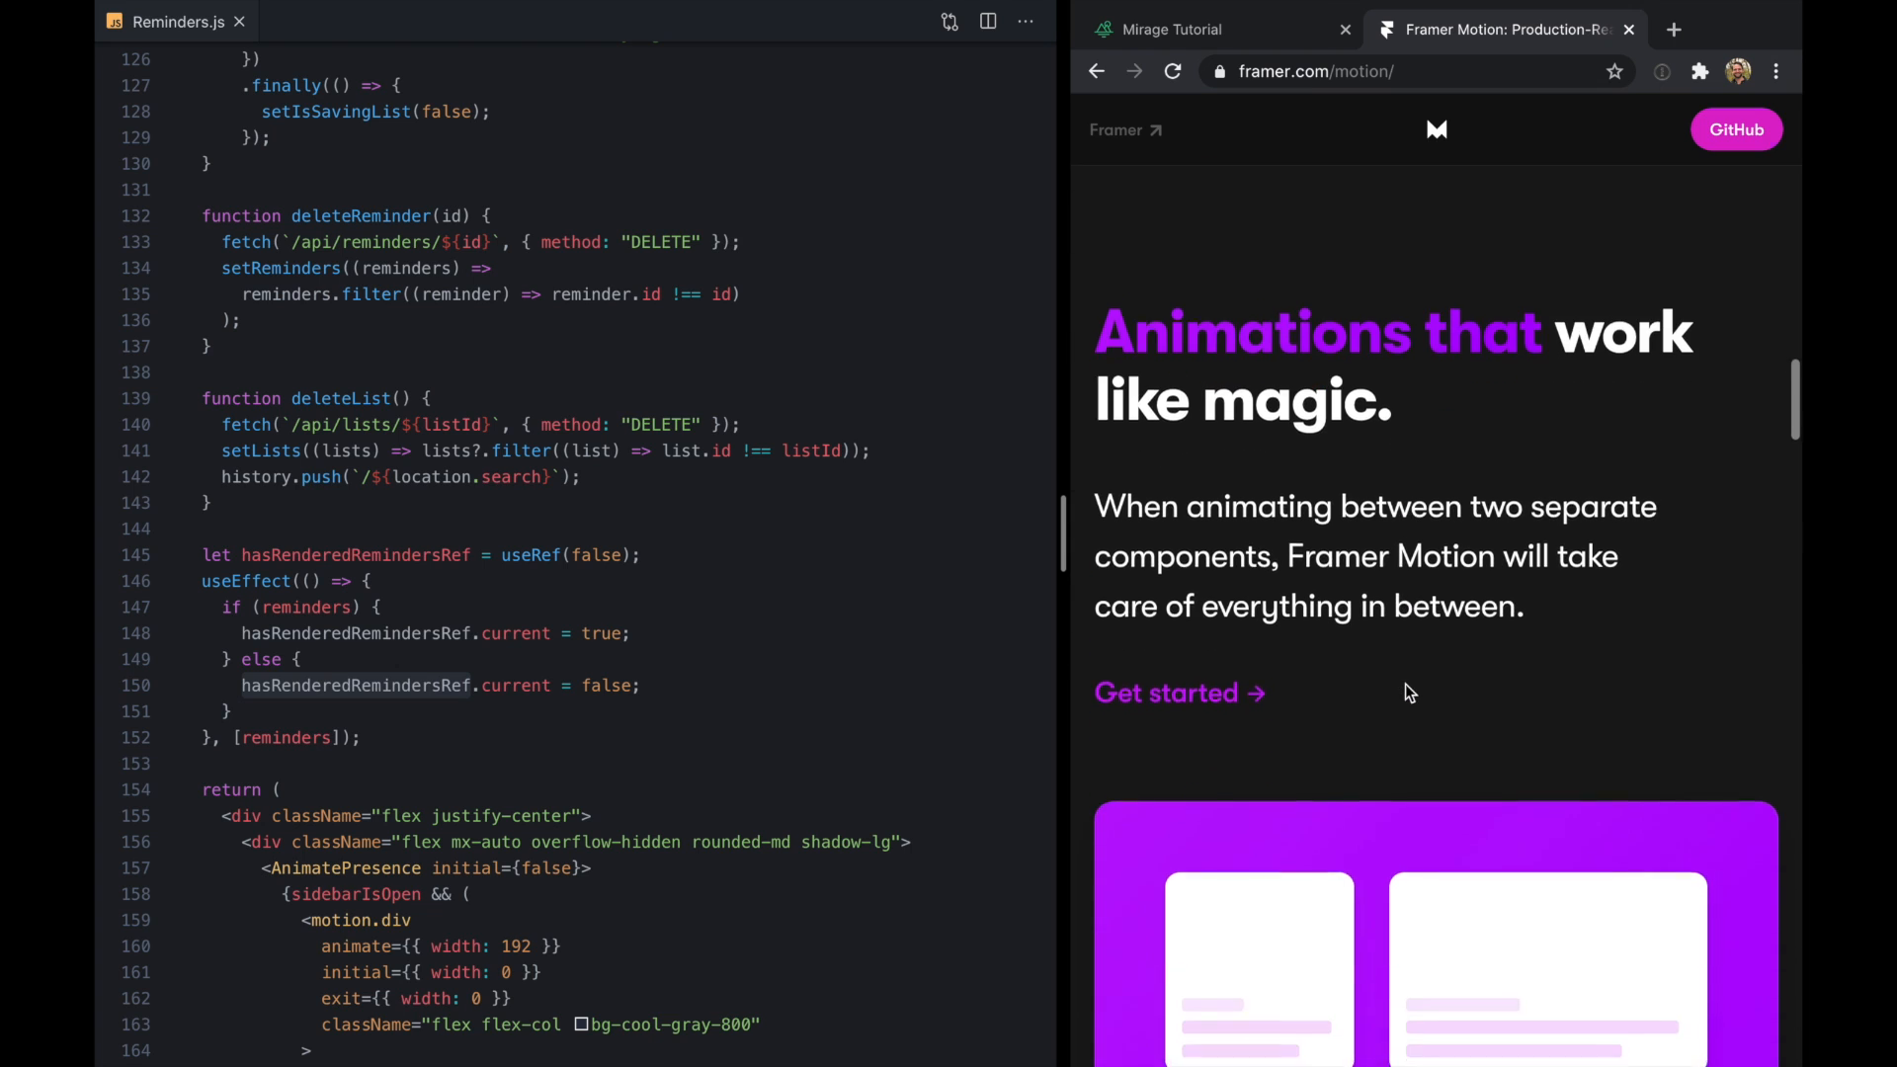
scroll("down", 3)
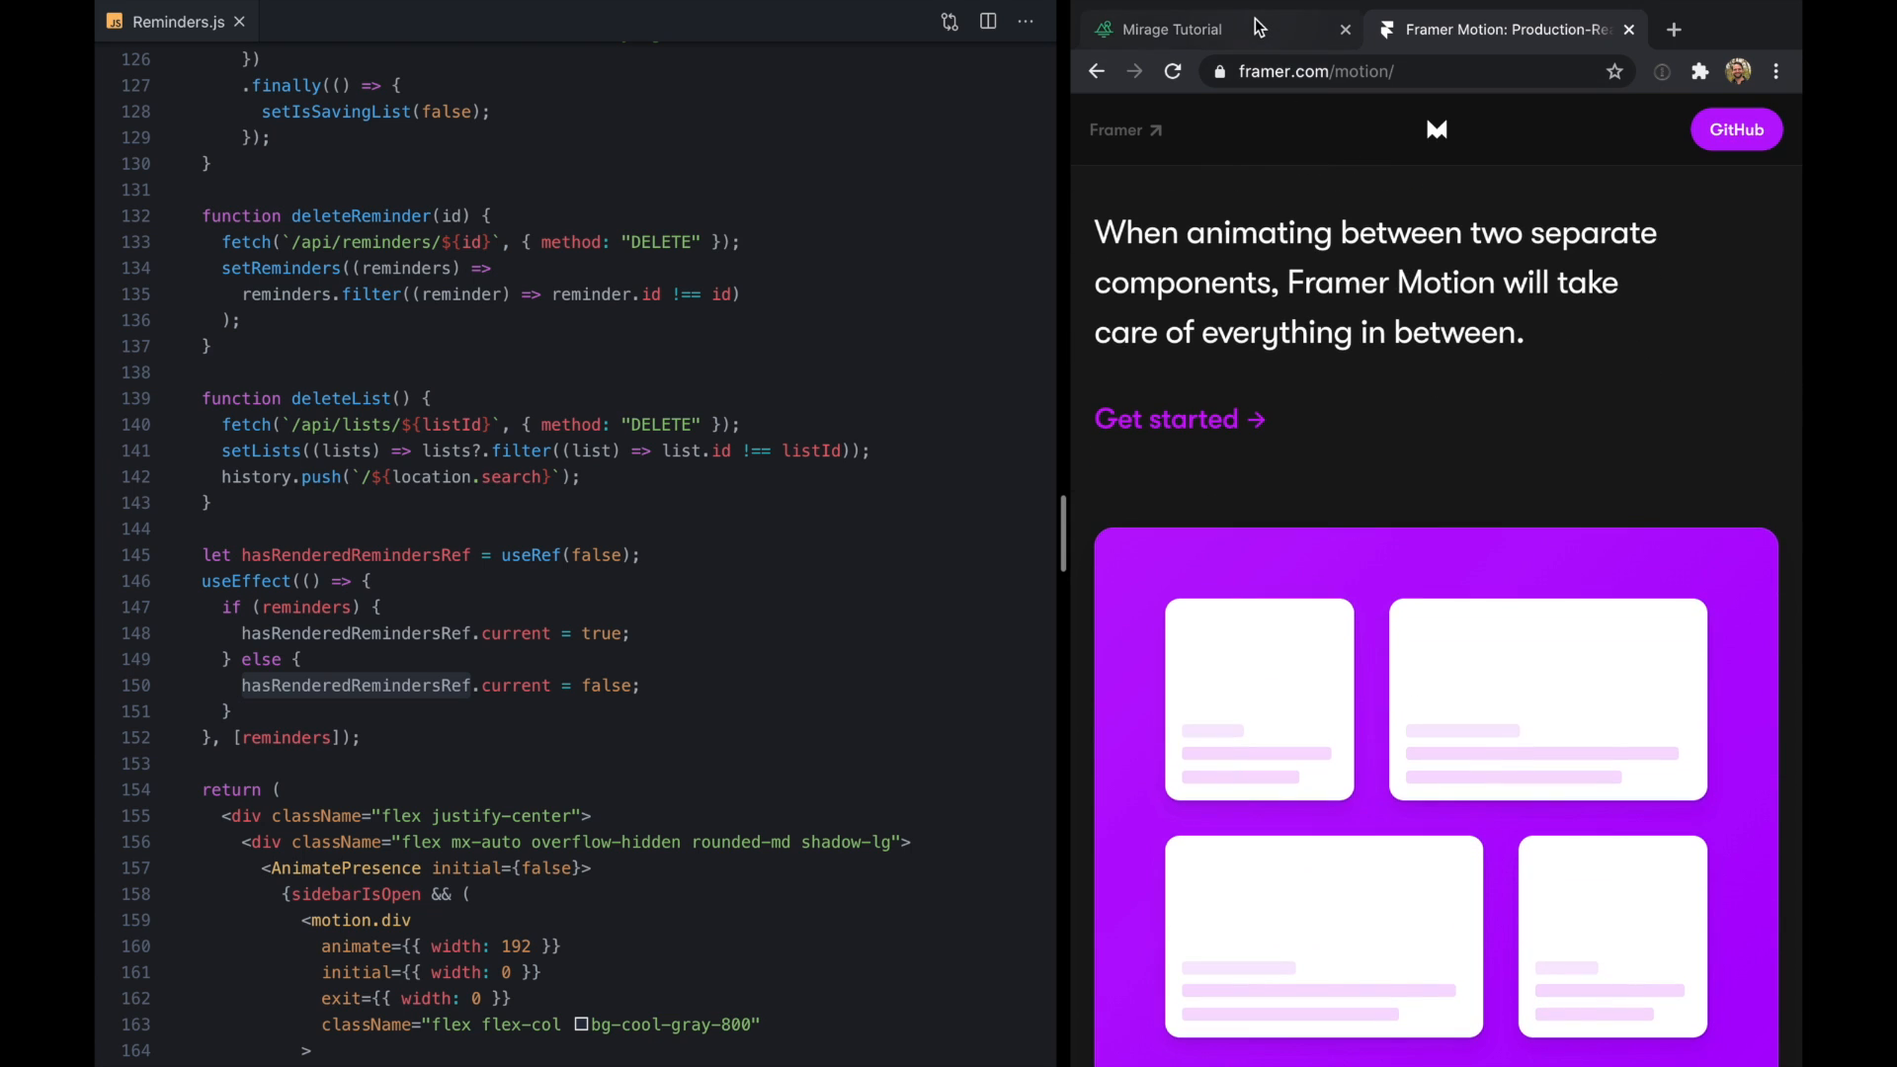